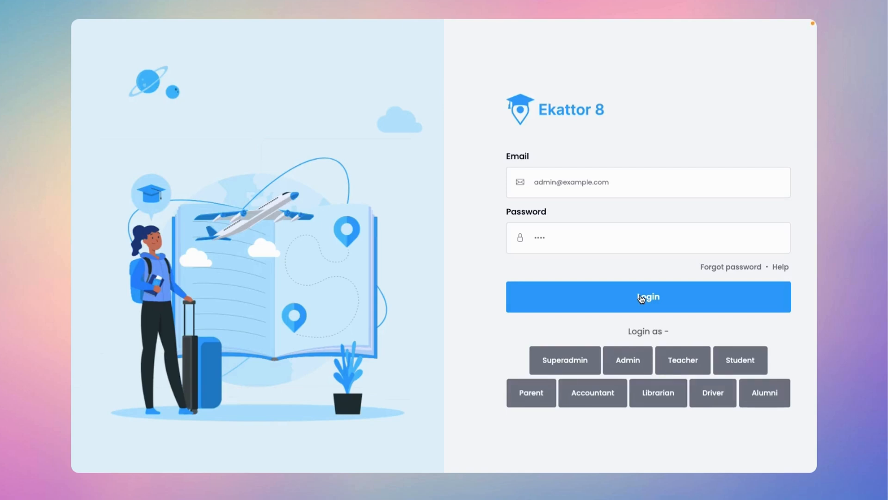
Log in to Ekattor 8 as admin to reach the school dashboard.
{"action": "left_click", "coordinate": [648, 296]}
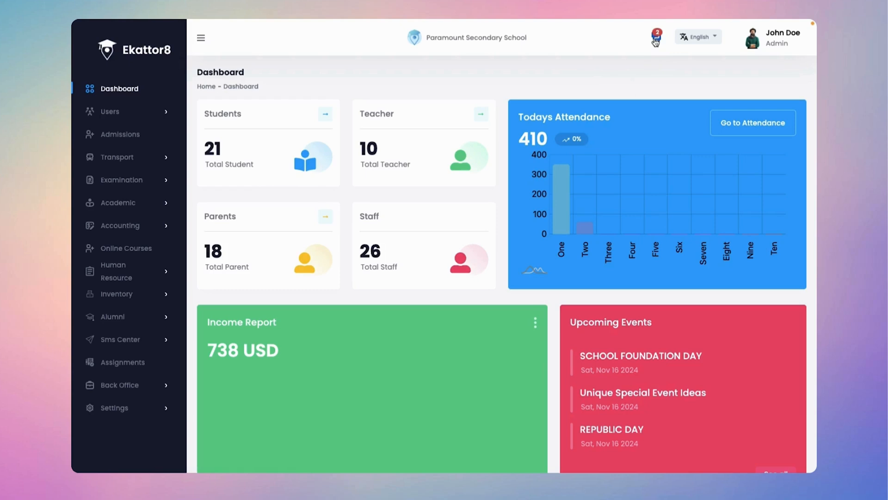
Reply 'Hi' in the first conversation of the admin's messages.
{"action": "left_click", "coordinate": [655, 37]}
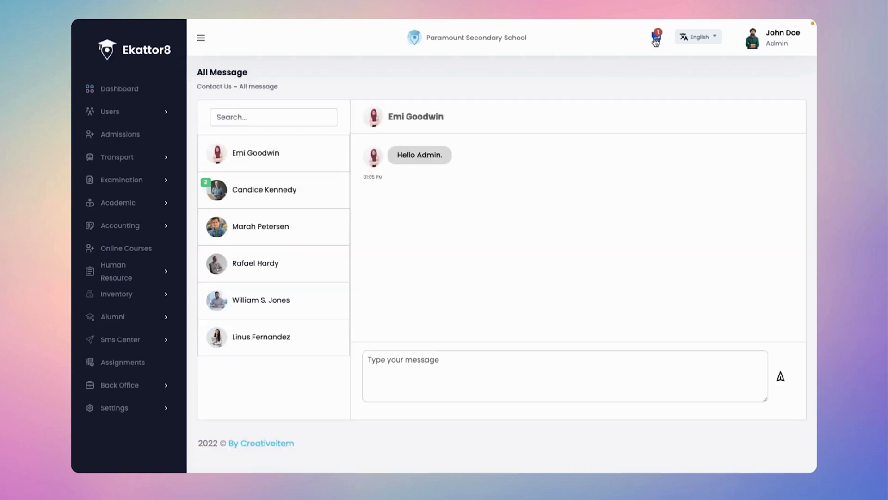
{"action": "mouse_move", "coordinate": [429, 183]}
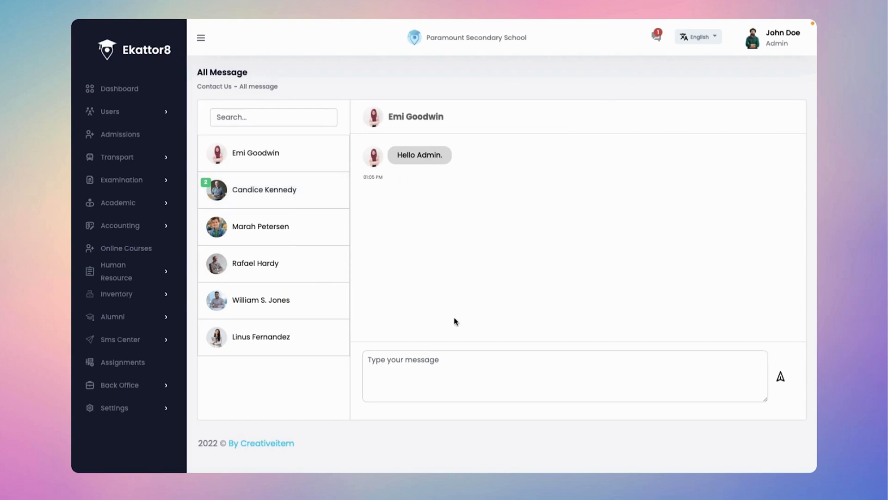
{"action": "type", "text": "Hi"}
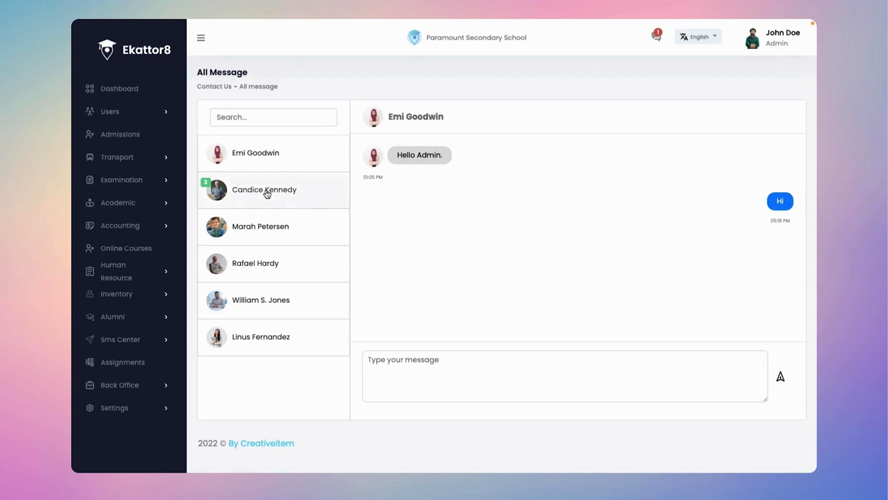
Reply 'Yes I am available now.' to the second contact and show the attendance conversation.
{"action": "left_click", "coordinate": [264, 189]}
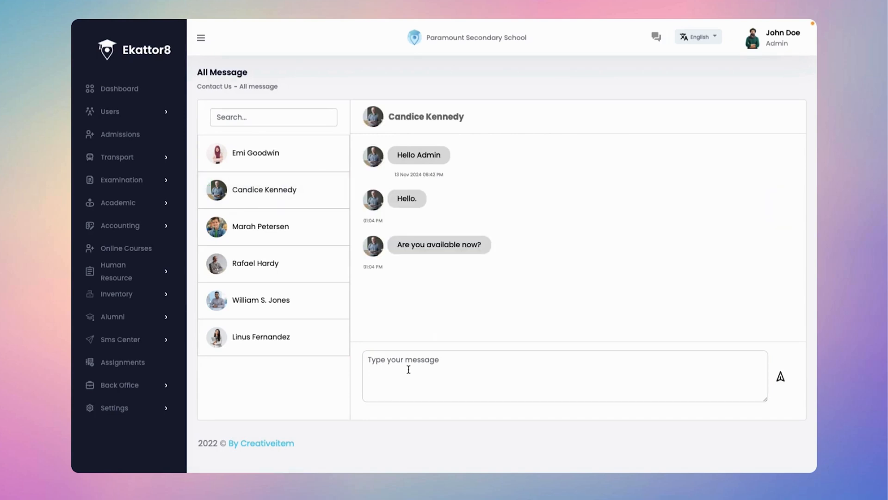
{"action": "type", "text": "Yes I am"}
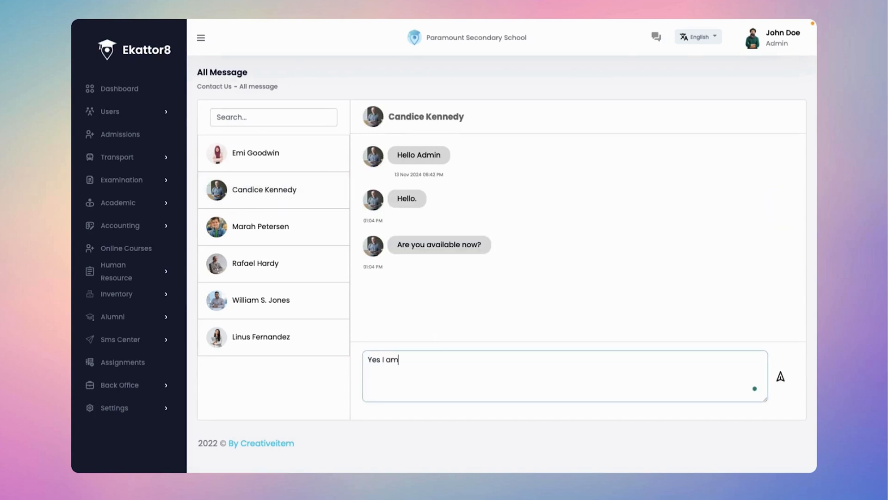
{"action": "type", "text": "available"}
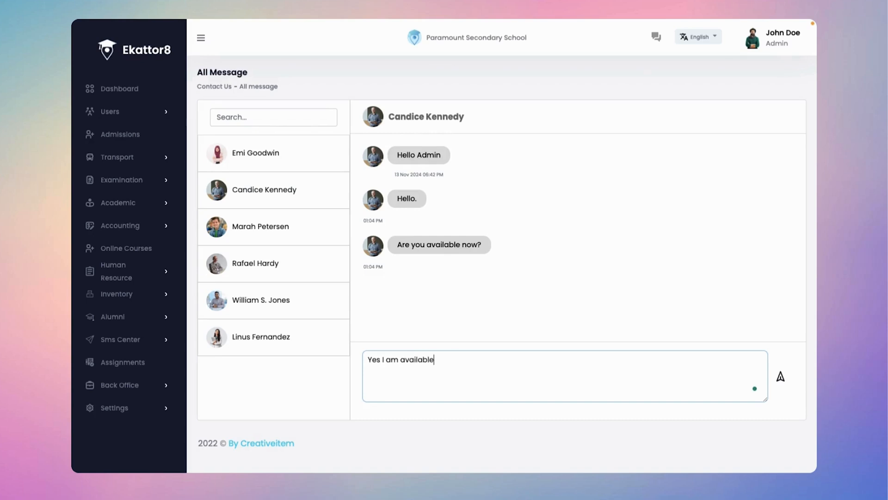
{"action": "type", "text": "now."}
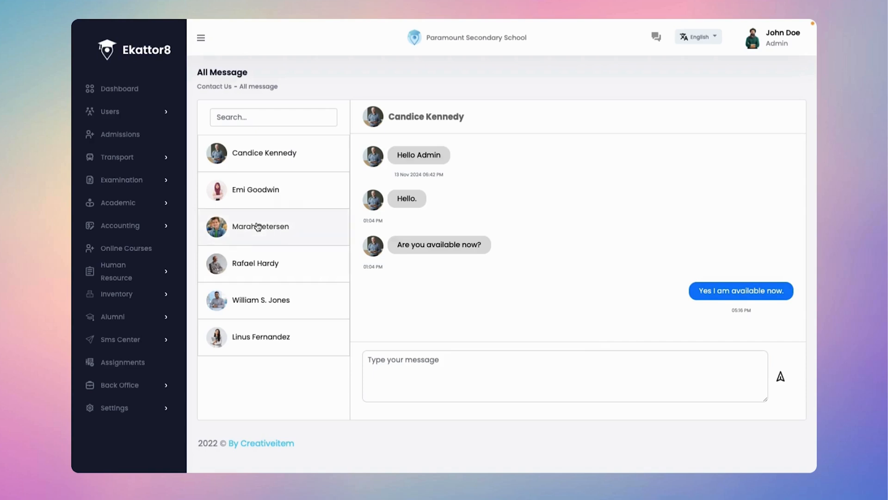
{"action": "left_click", "coordinate": [260, 226]}
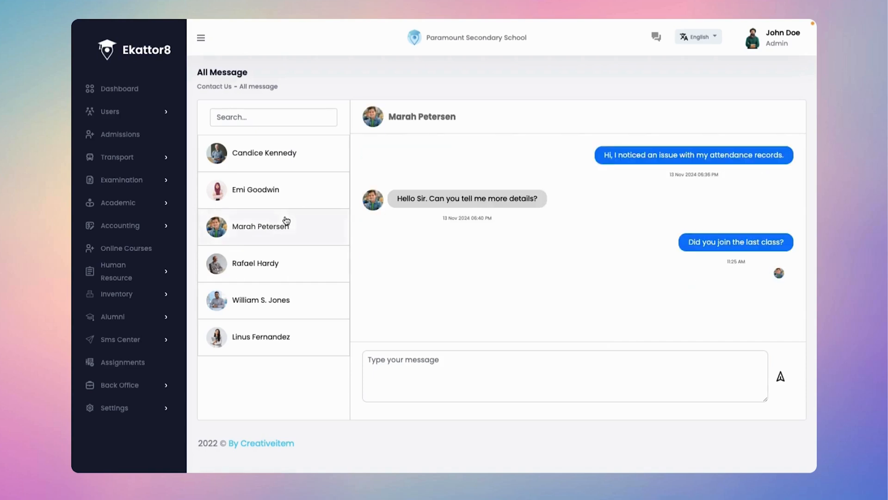
Create a new admit card template named 'Template' under Examination > Admit Card.
{"action": "left_click", "coordinate": [120, 179]}
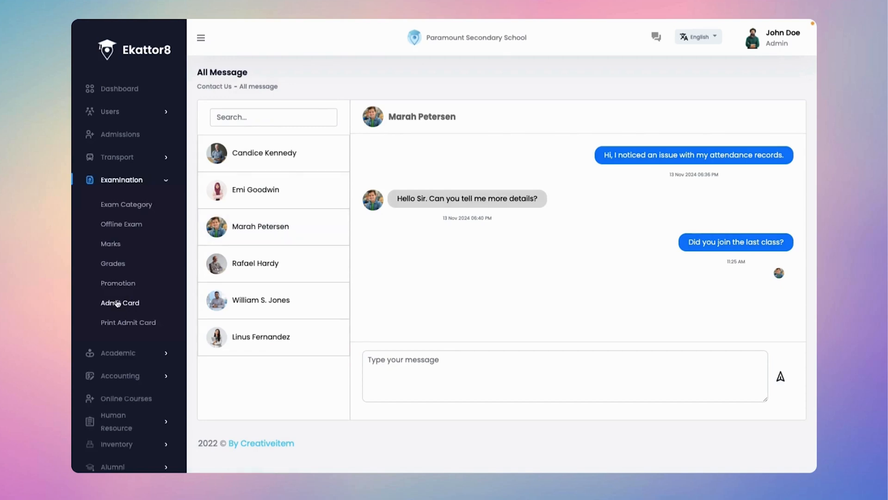
{"action": "left_click", "coordinate": [119, 302]}
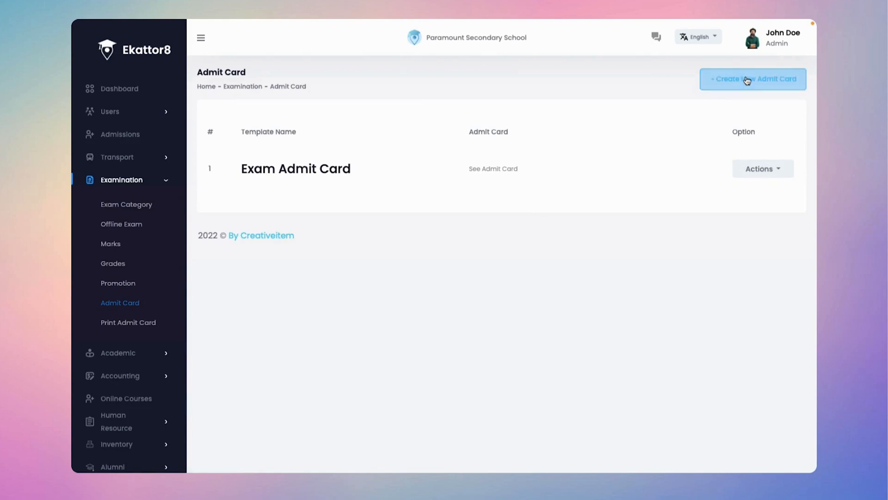
{"action": "left_click", "coordinate": [752, 79]}
{"action": "type", "text": "Exam Name"}
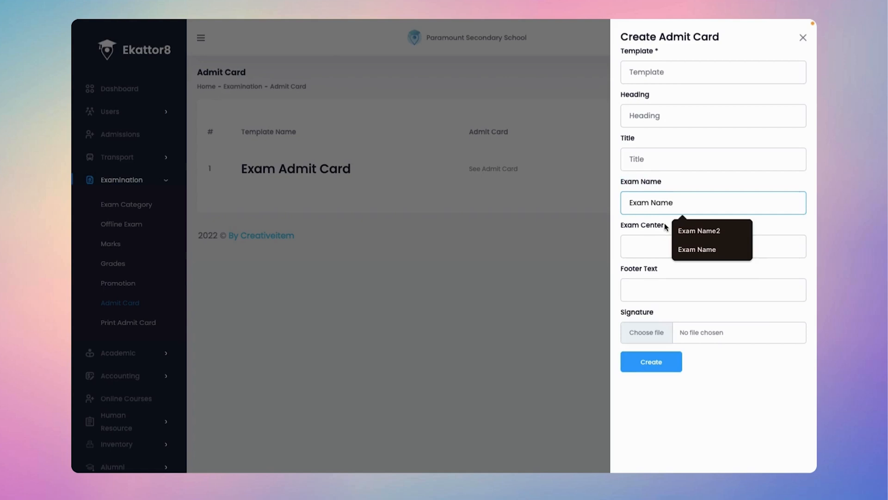
{"action": "left_click", "coordinate": [714, 290]}
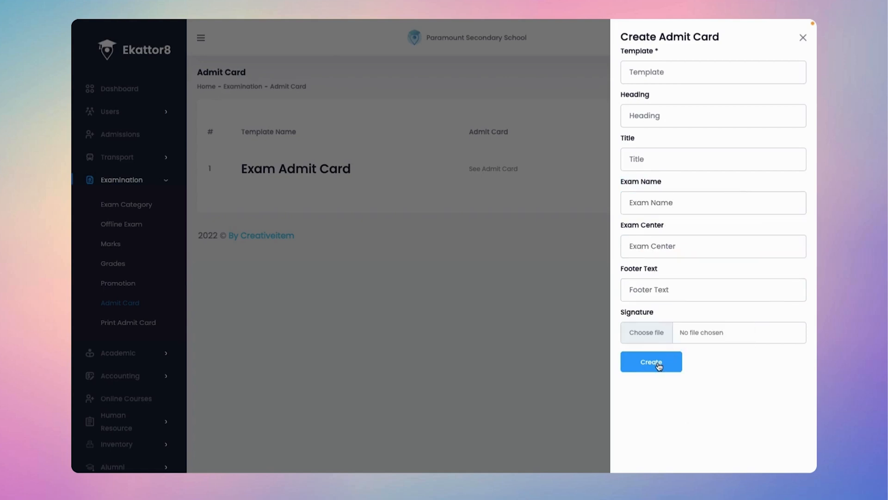
{"action": "left_click", "coordinate": [650, 362]}
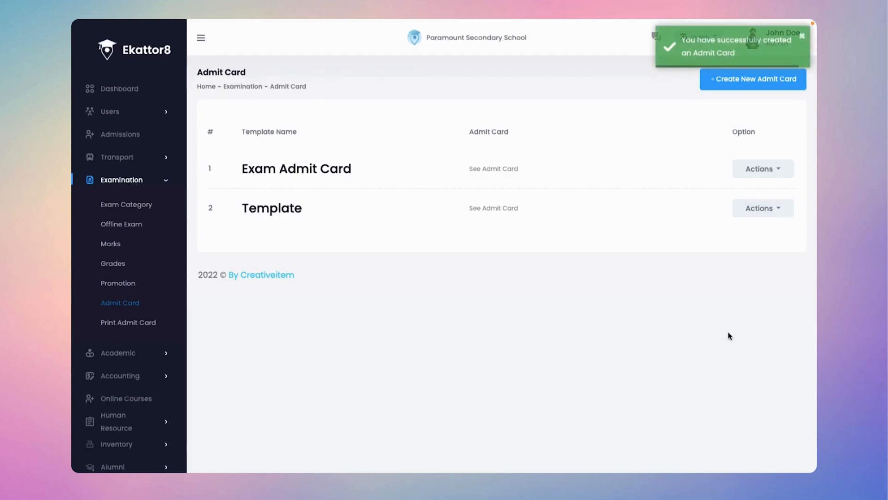
{"action": "mouse_move", "coordinate": [493, 208]}
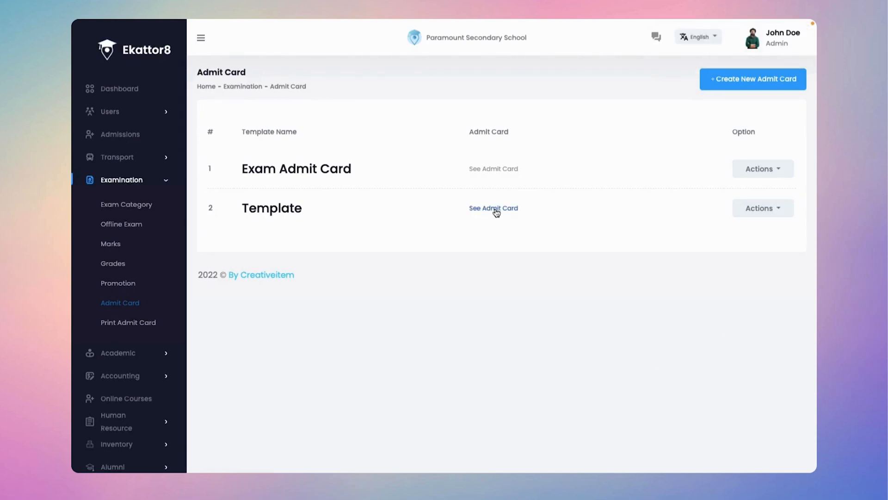
Preview the Template admit card, then go to the Print Admit Card page.
{"action": "left_click", "coordinate": [493, 209]}
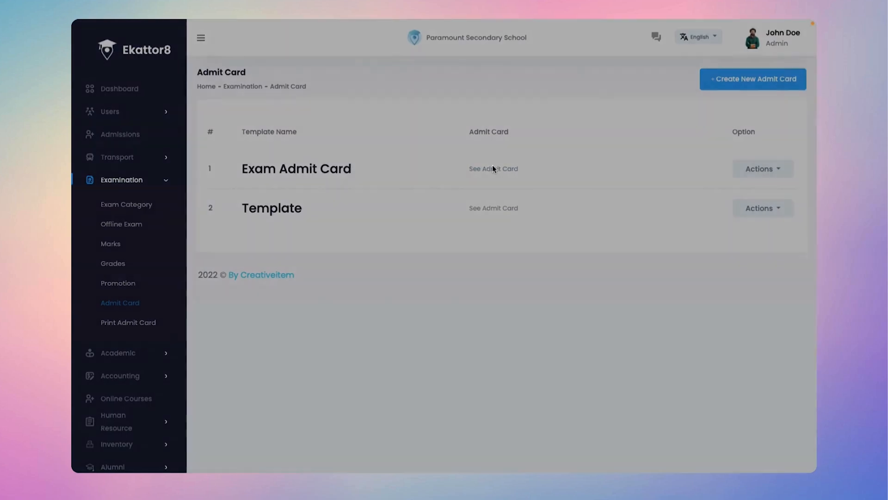
{"action": "left_click", "coordinate": [493, 169]}
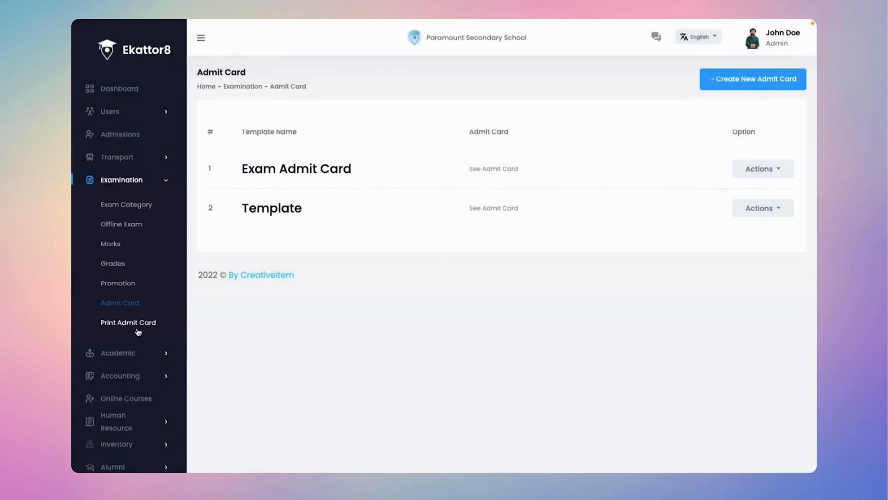
{"action": "left_click", "coordinate": [120, 180]}
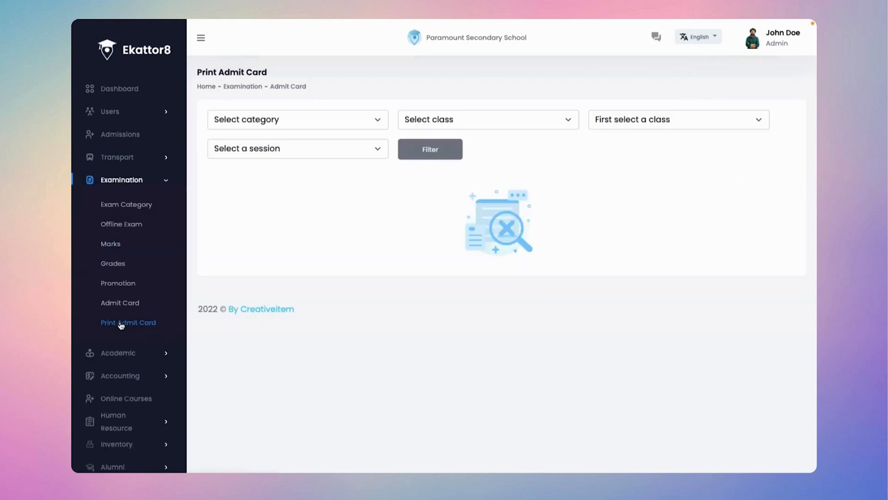
Load Exam Admit Cards for class One, section A, session 2024 and review them.
{"action": "left_click", "coordinate": [297, 120]}
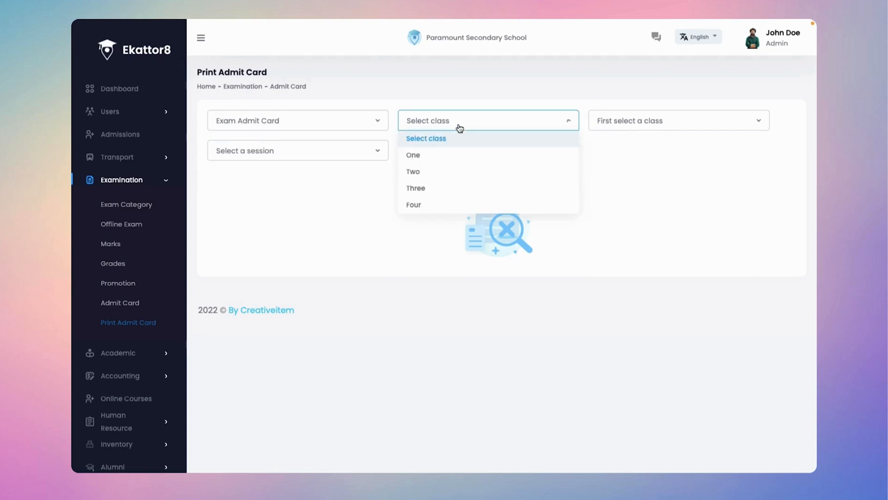
{"action": "left_click", "coordinate": [412, 155]}
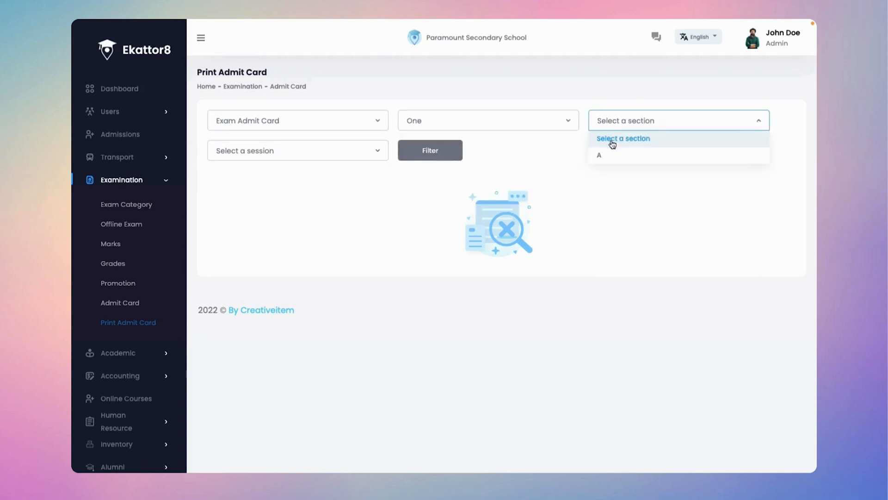
{"action": "left_click", "coordinate": [599, 155]}
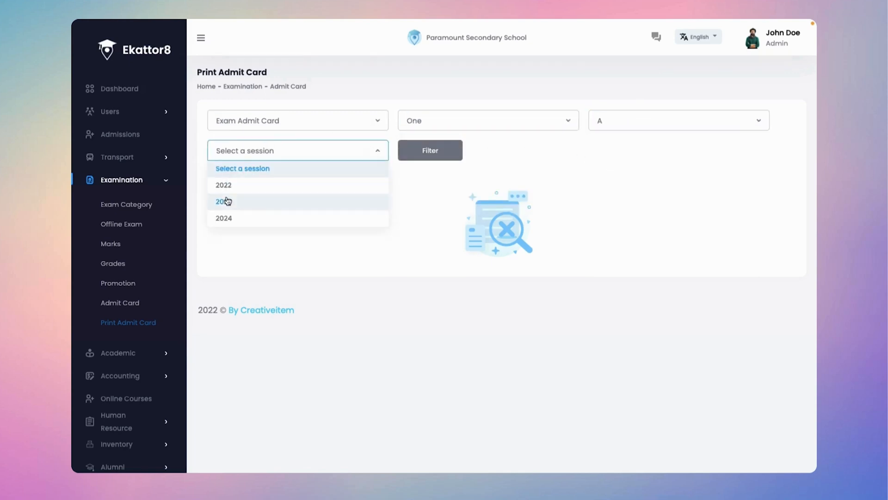
{"action": "left_click", "coordinate": [223, 219]}
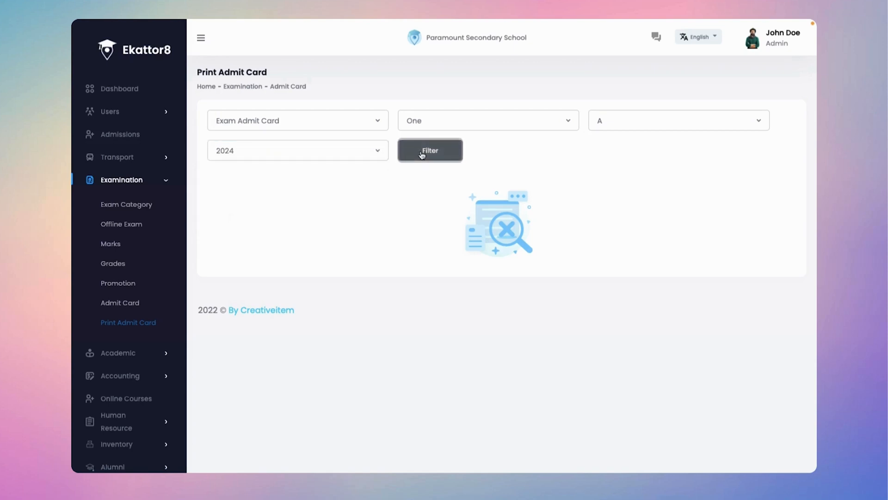
{"action": "left_click", "coordinate": [429, 150]}
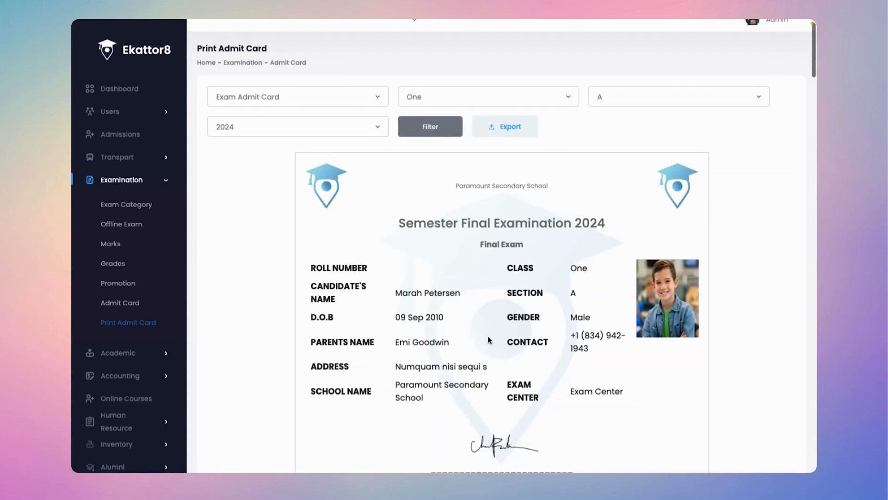
{"action": "scroll", "scroll_direction": "down", "scroll_amount": 3}
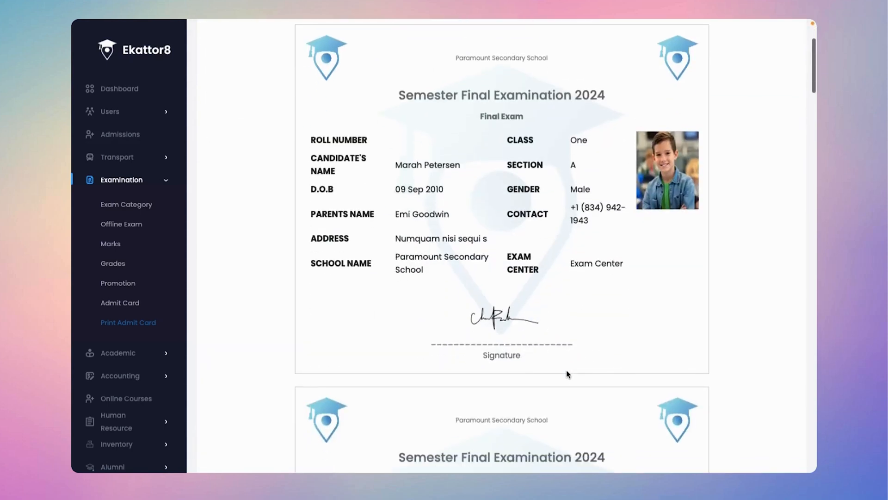
{"action": "scroll", "scroll_direction": "down", "scroll_amount": 3}
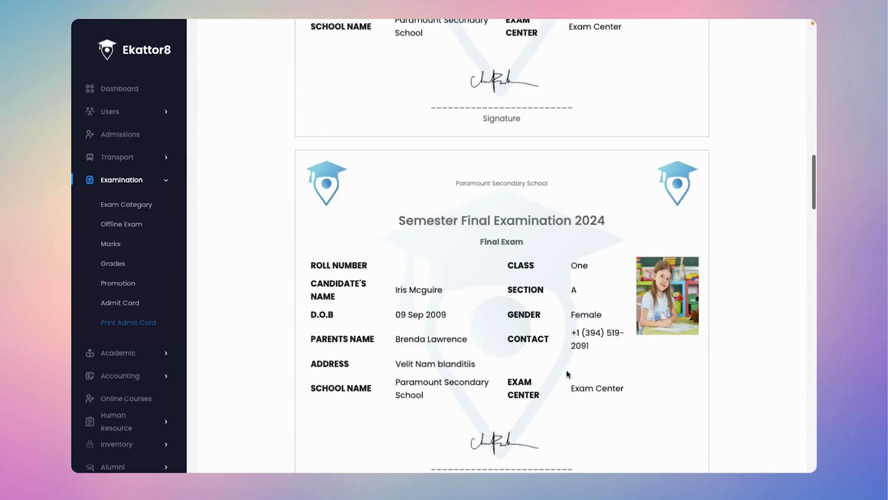
{"action": "scroll", "scroll_direction": "down", "scroll_amount": 3}
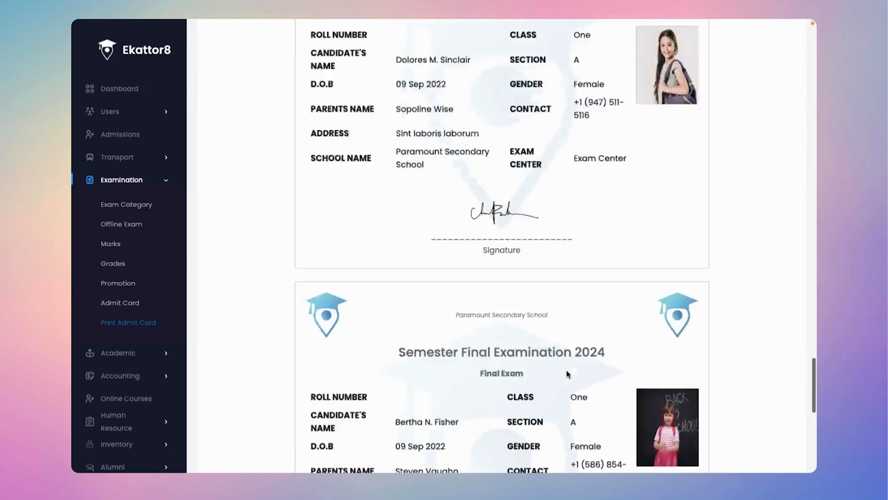
{"action": "scroll", "scroll_direction": "down", "scroll_amount": 3}
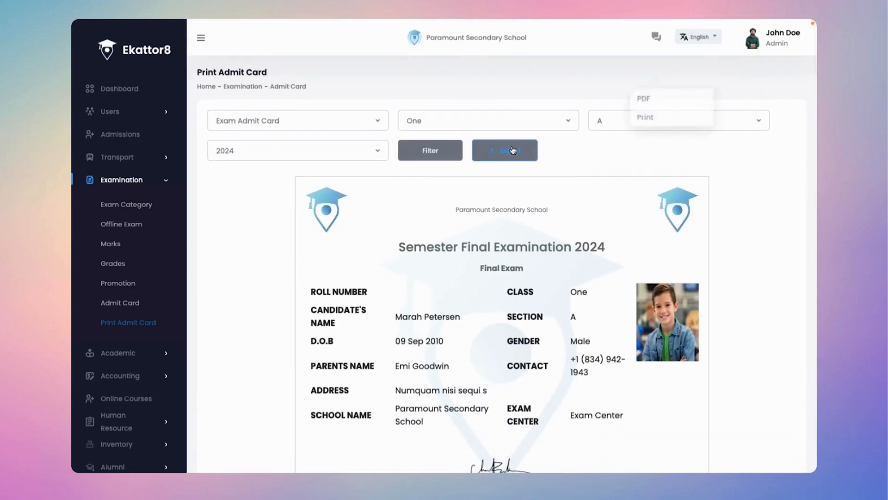
Export the loaded admit cards as a PDF.
{"action": "left_click", "coordinate": [503, 149]}
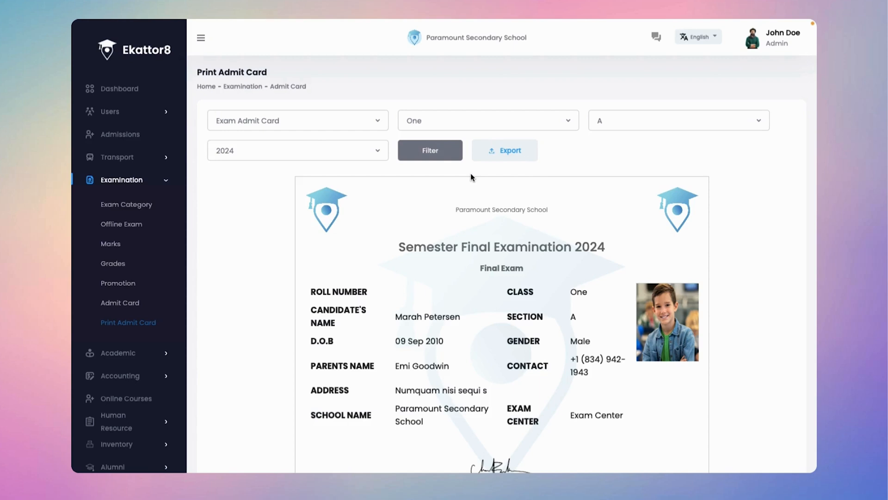
{"action": "left_click", "coordinate": [503, 150]}
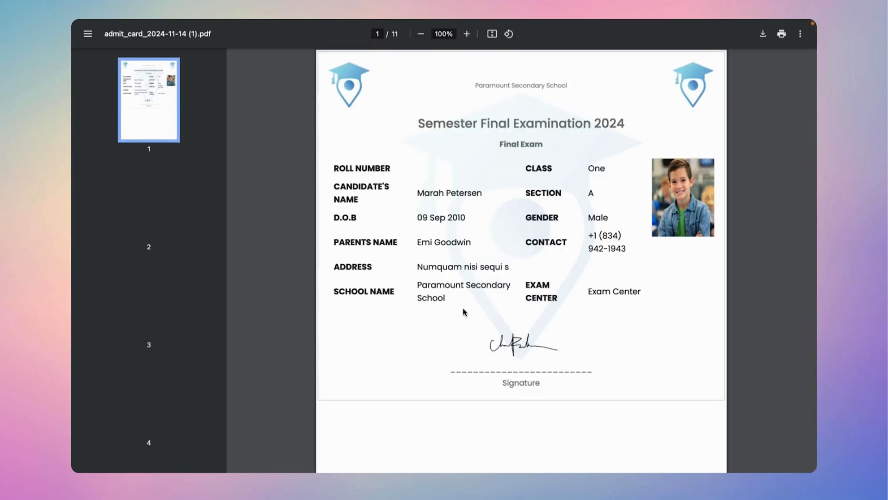
Browse through the exported admit card PDF pages in the viewer.
{"action": "scroll", "scroll_direction": "down", "scroll_amount": 3}
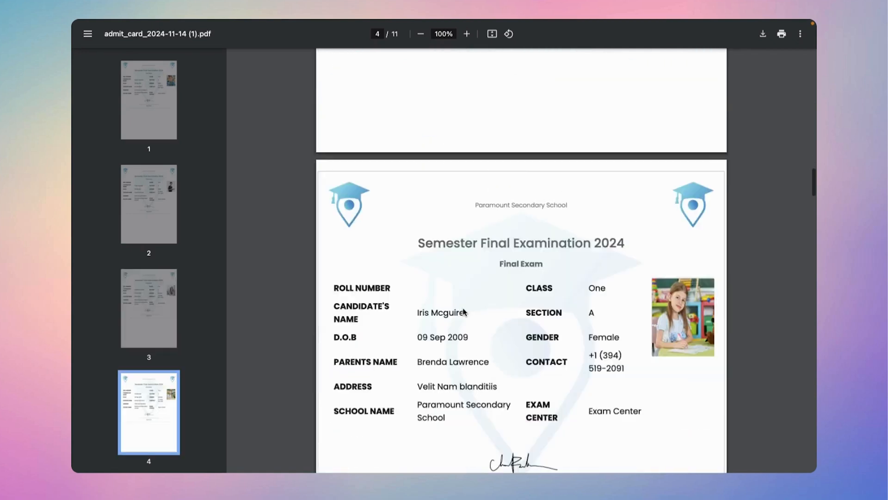
{"action": "scroll", "scroll_direction": "down", "scroll_amount": 3}
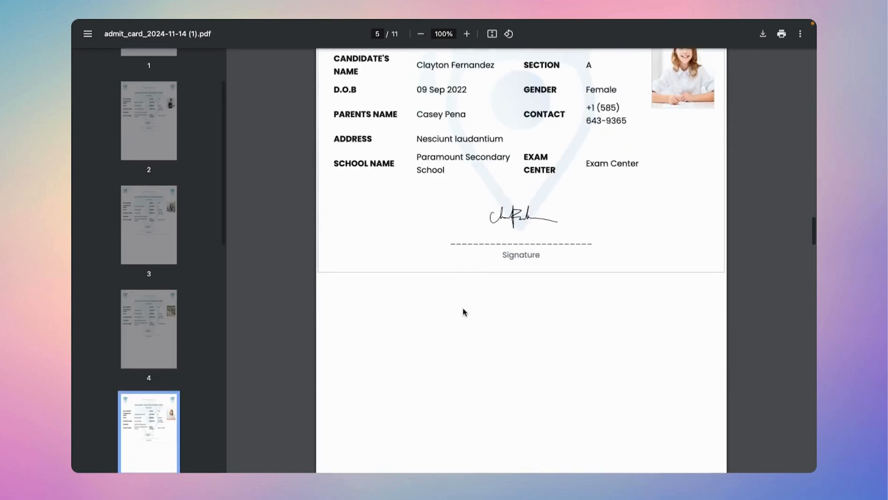
{"action": "scroll", "scroll_direction": "down", "scroll_amount": 3}
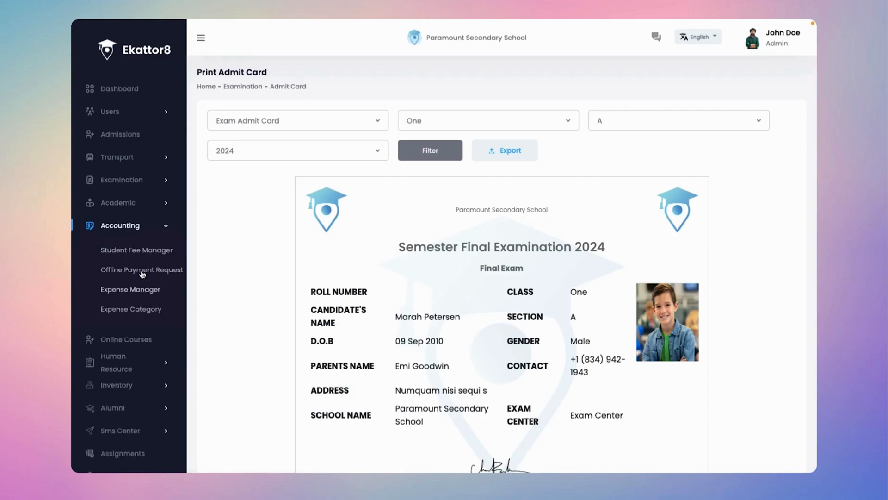
Create a single invoice for a class One, section A student in Student Fee Manager.
{"action": "left_click", "coordinate": [136, 250]}
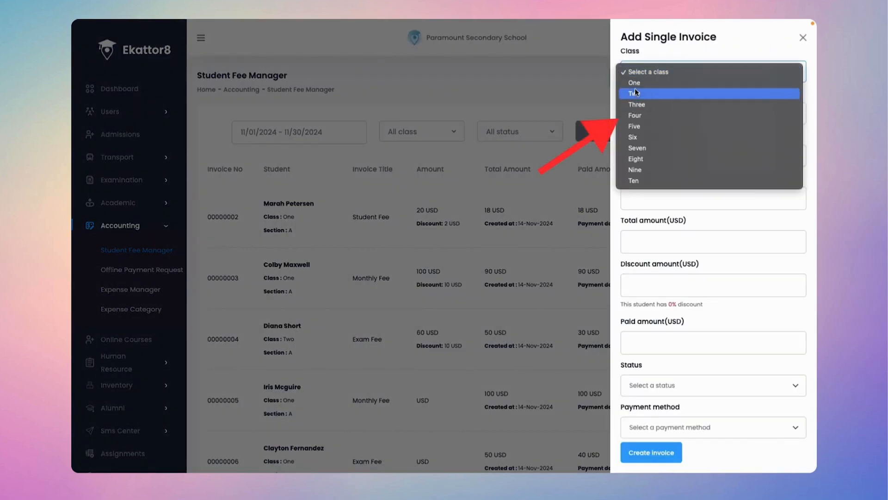
{"action": "left_click", "coordinate": [634, 82]}
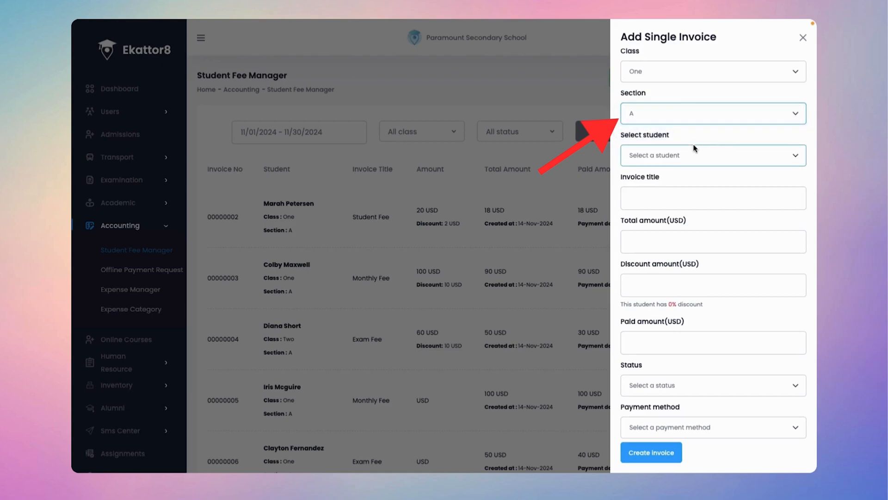
{"action": "left_click", "coordinate": [712, 155]}
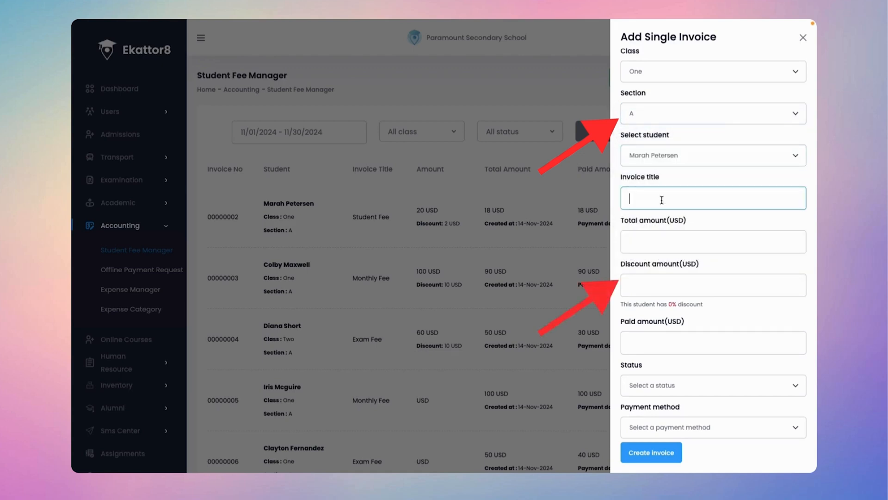
{"action": "left_click", "coordinate": [713, 241]}
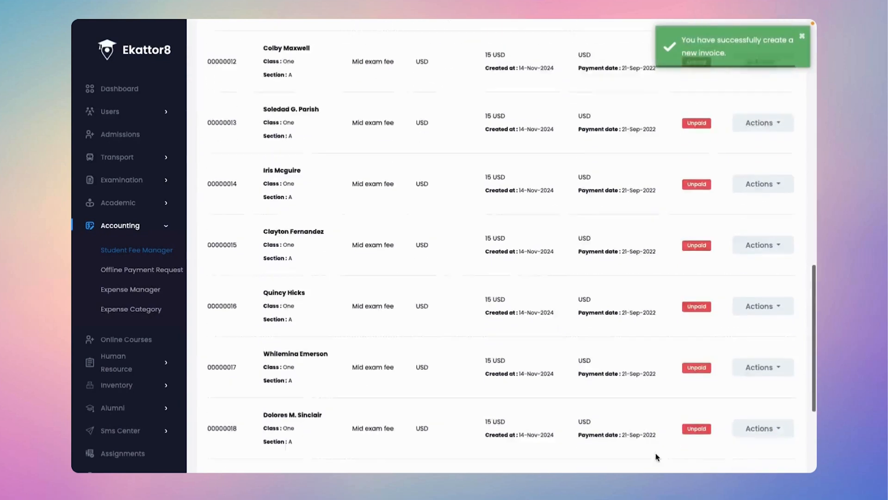
{"action": "scroll", "scroll_direction": "down", "scroll_amount": 3}
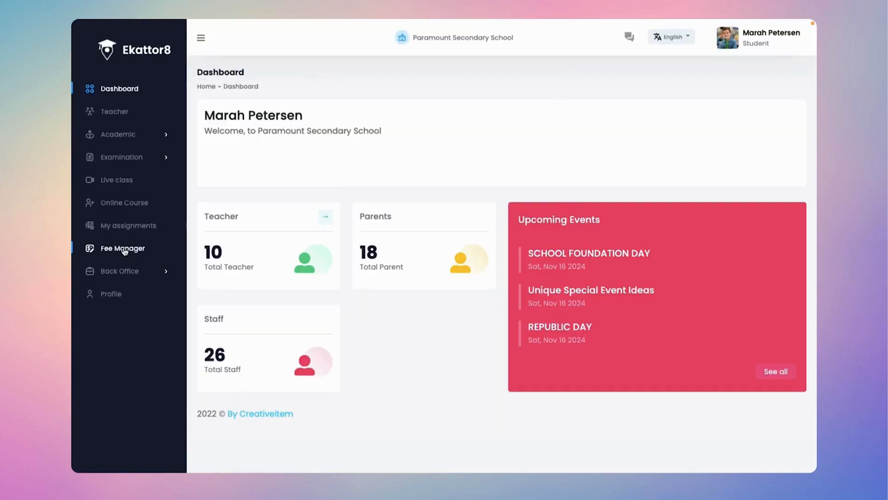
View the student's three fee invoices, then her message conversations.
{"action": "left_click", "coordinate": [122, 248]}
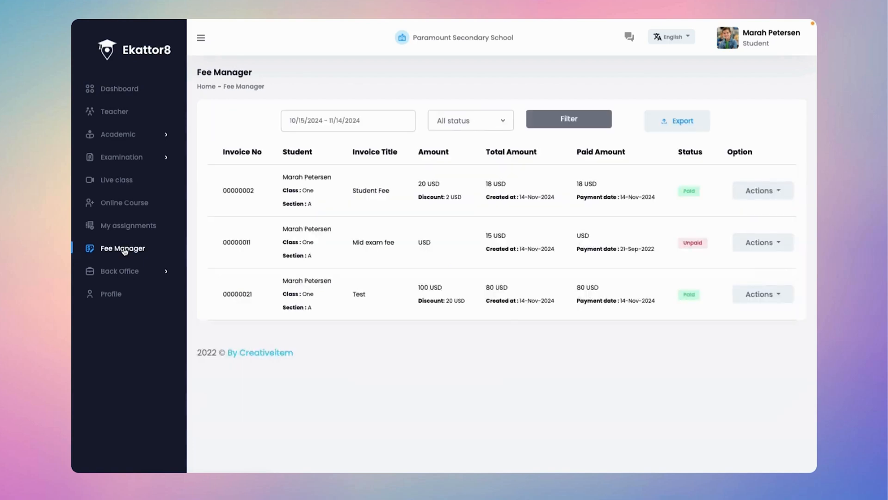
{"action": "mouse_move", "coordinate": [378, 305]}
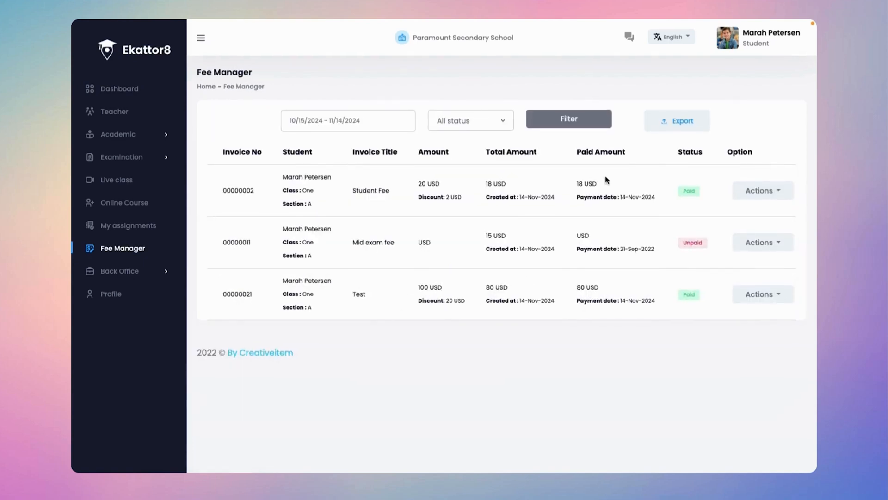
{"action": "left_click", "coordinate": [629, 37]}
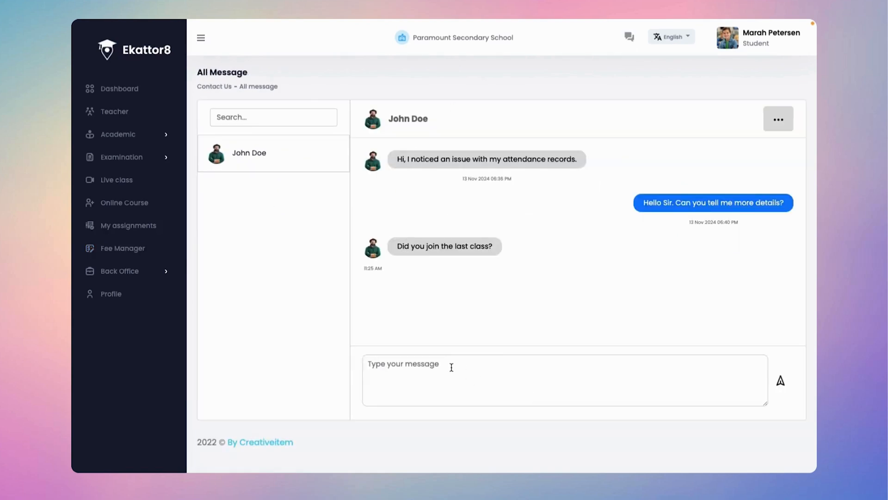
Send the reply 'Yes sir.' to the admin and show the account menu.
{"action": "type", "text": "Yes"}
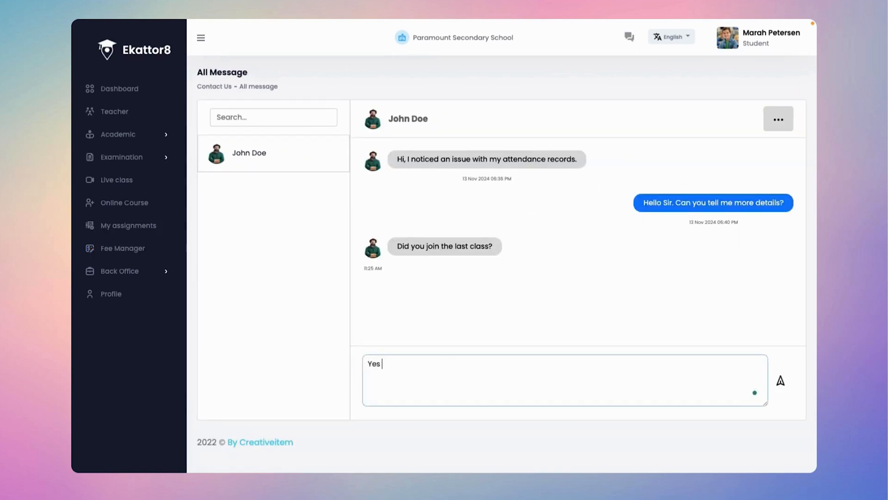
{"action": "type", "text": "sir."}
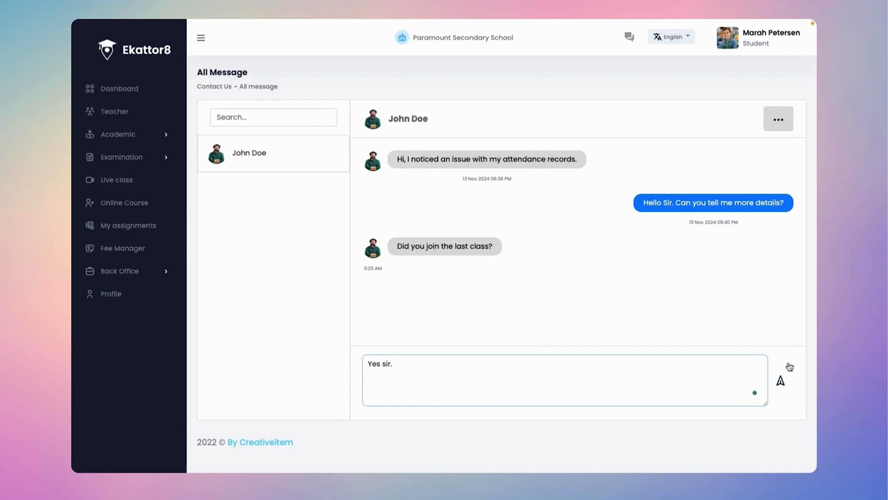
{"action": "left_click", "coordinate": [781, 380]}
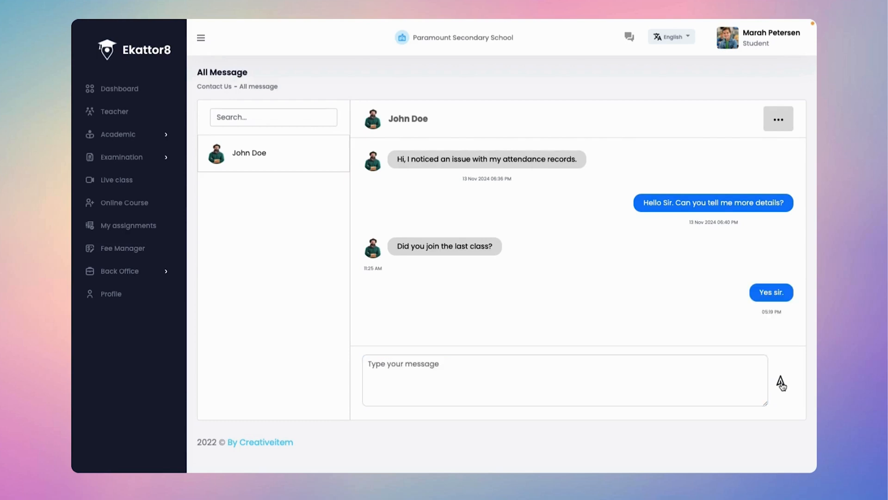
{"action": "mouse_move", "coordinate": [730, 167]}
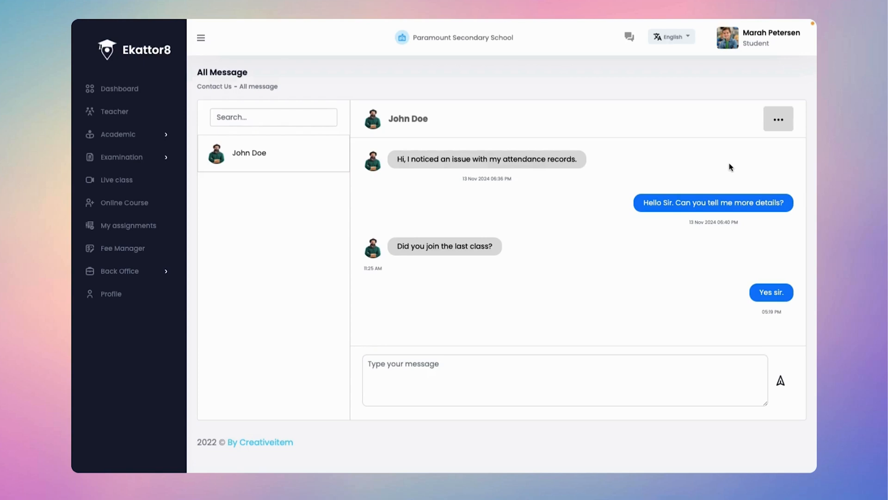
{"action": "left_click", "coordinate": [759, 37]}
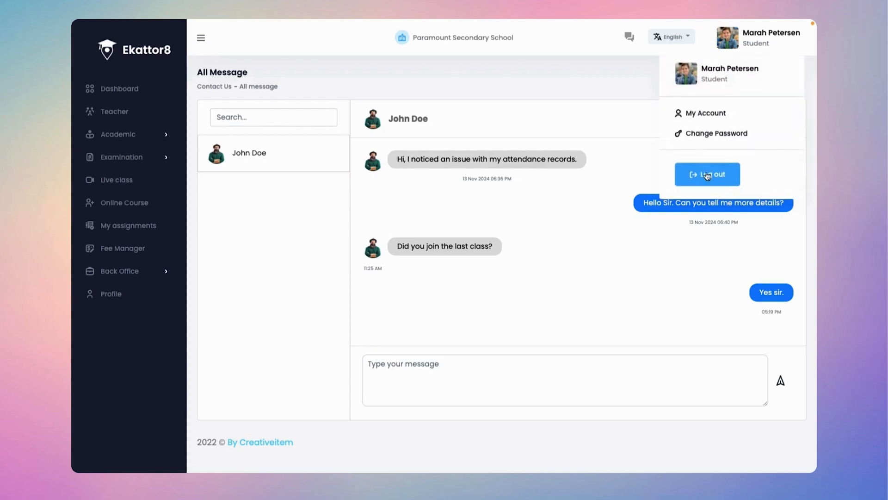